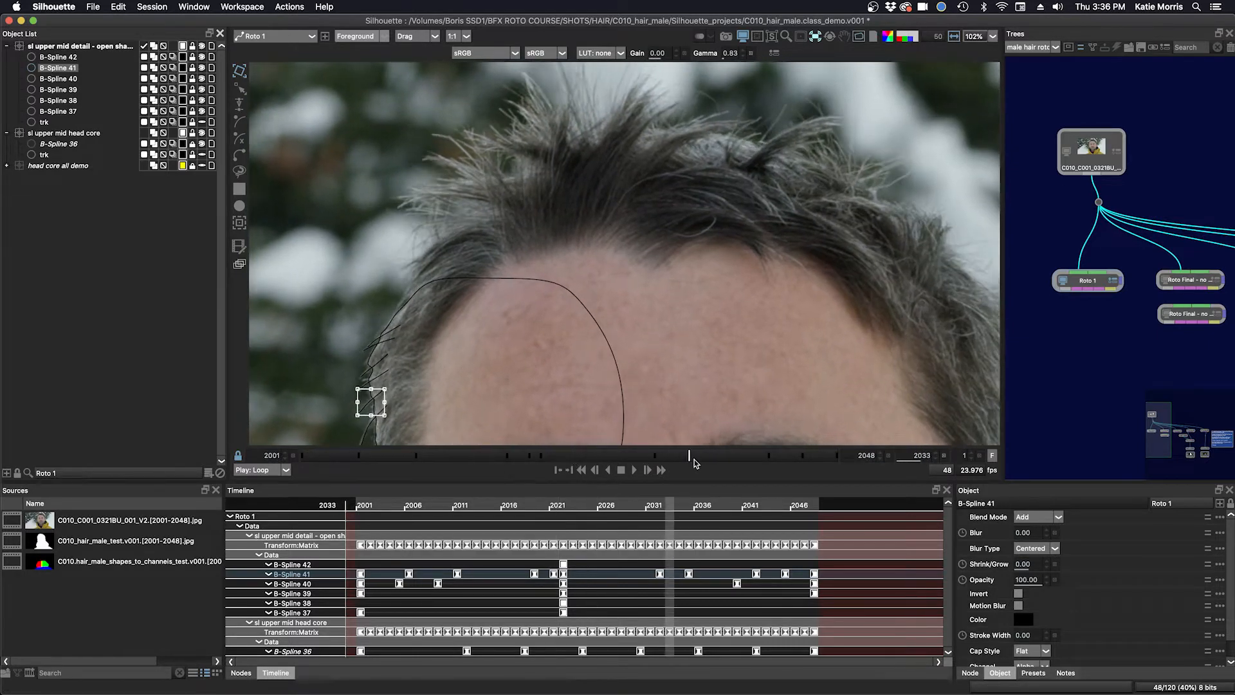
# Set the viewer's display dropdown to show only the active layer's shapes
pyautogui.click(817, 36)
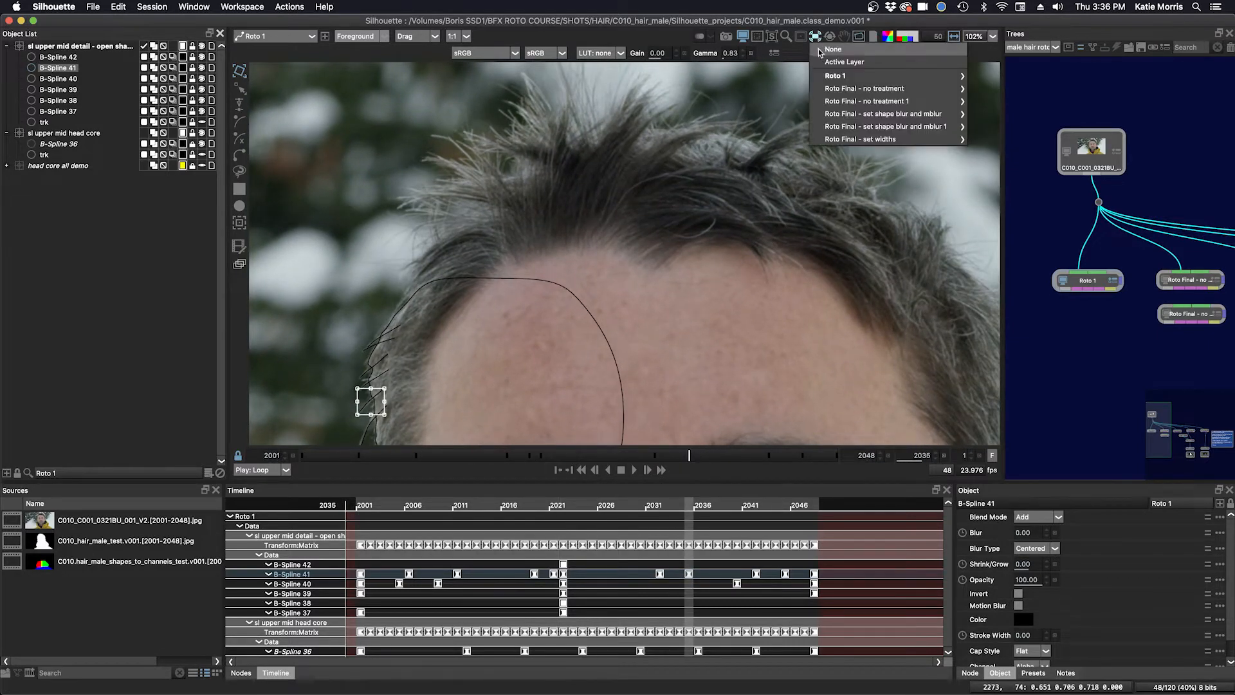
pyautogui.click(833, 49)
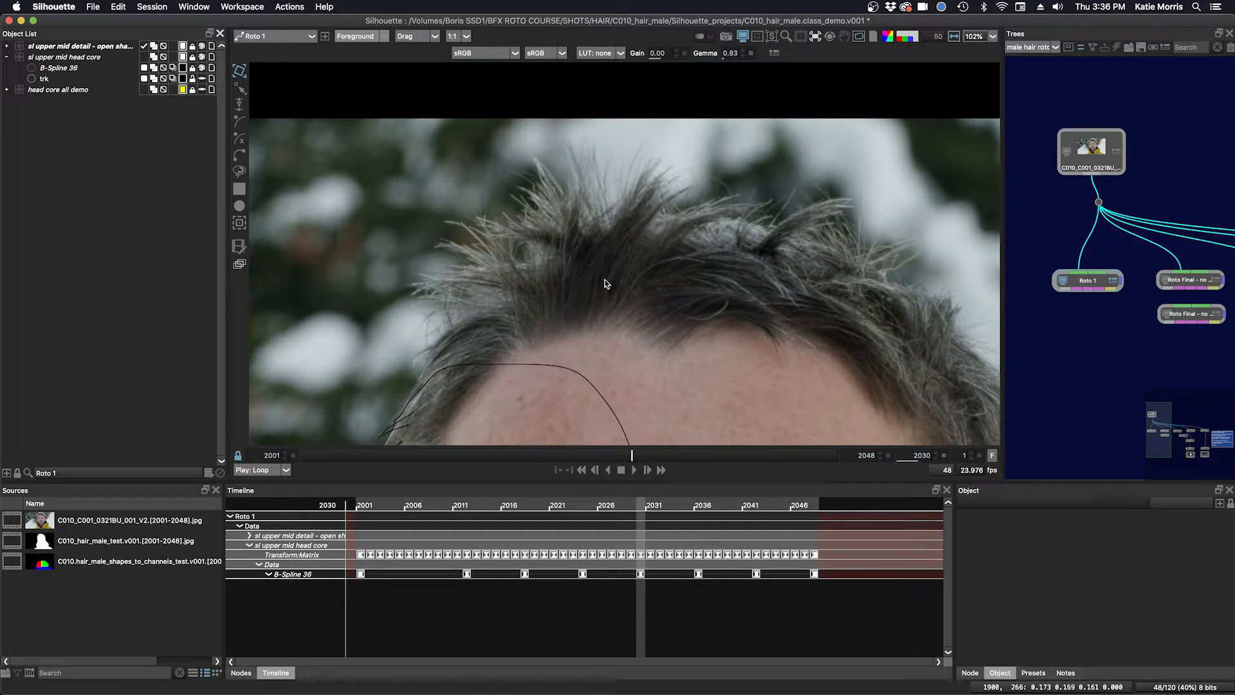
pyautogui.moveTo(194, 478)
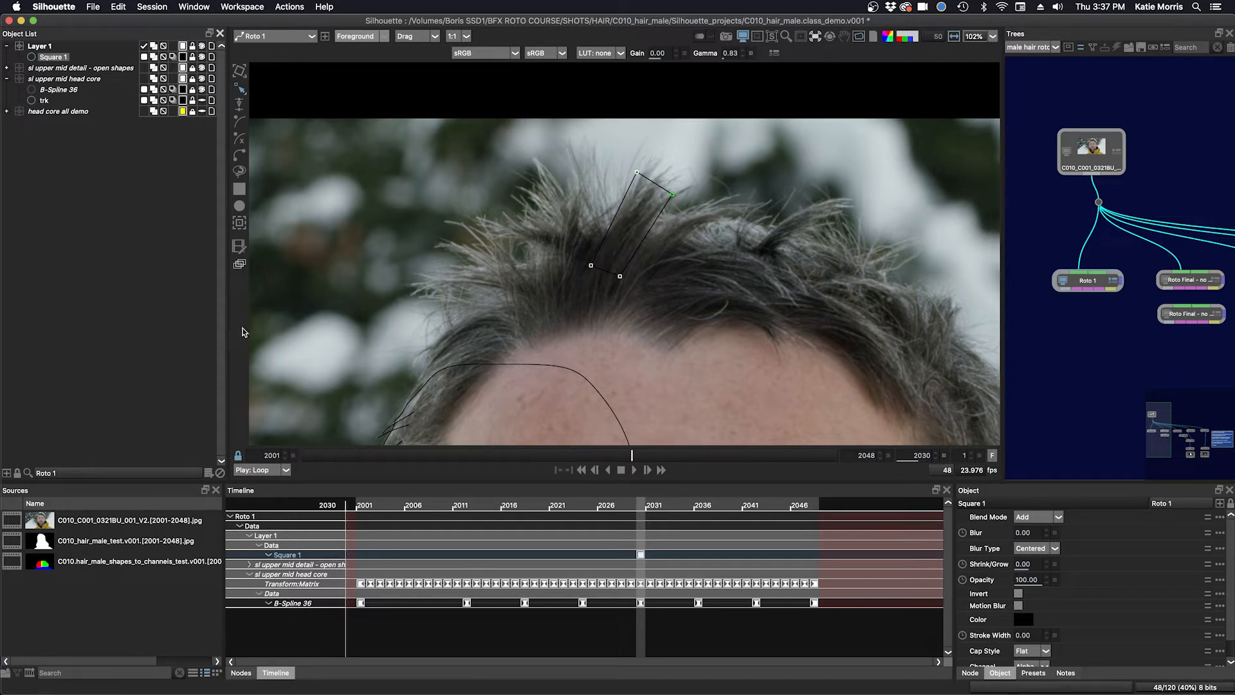
# Track the square box through the shot with the Mocha Tracker, then select the new layer
pyautogui.click(274, 671)
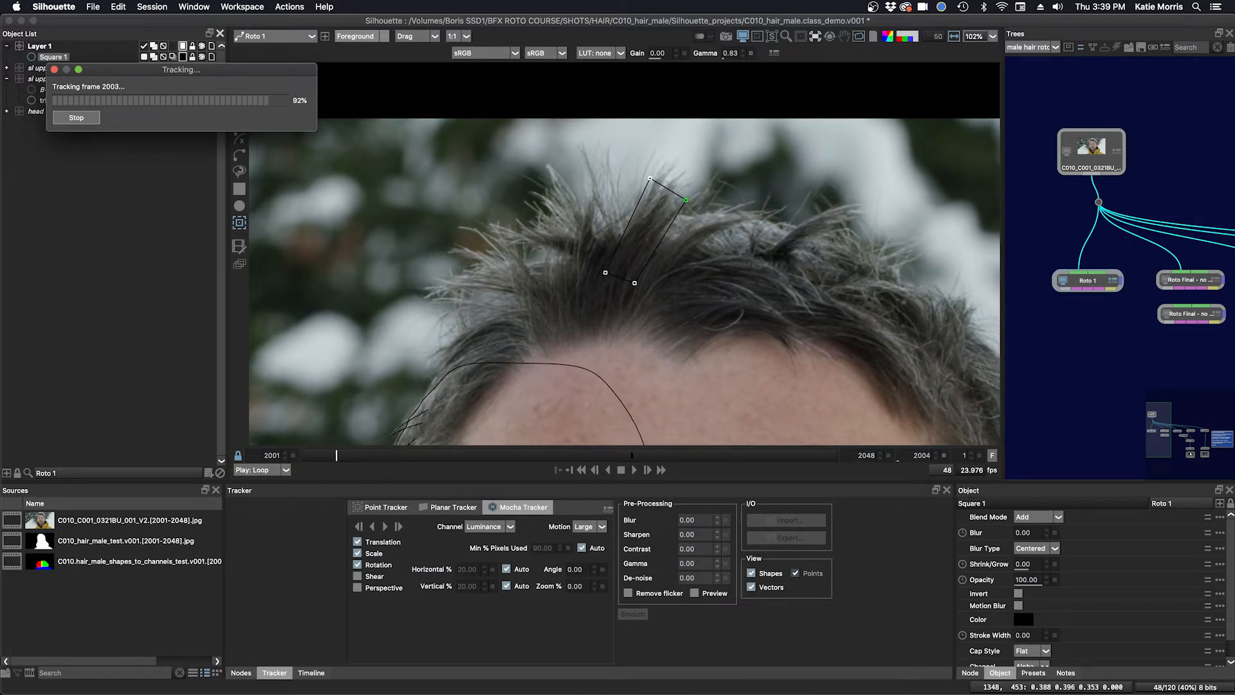
pyautogui.click(76, 117)
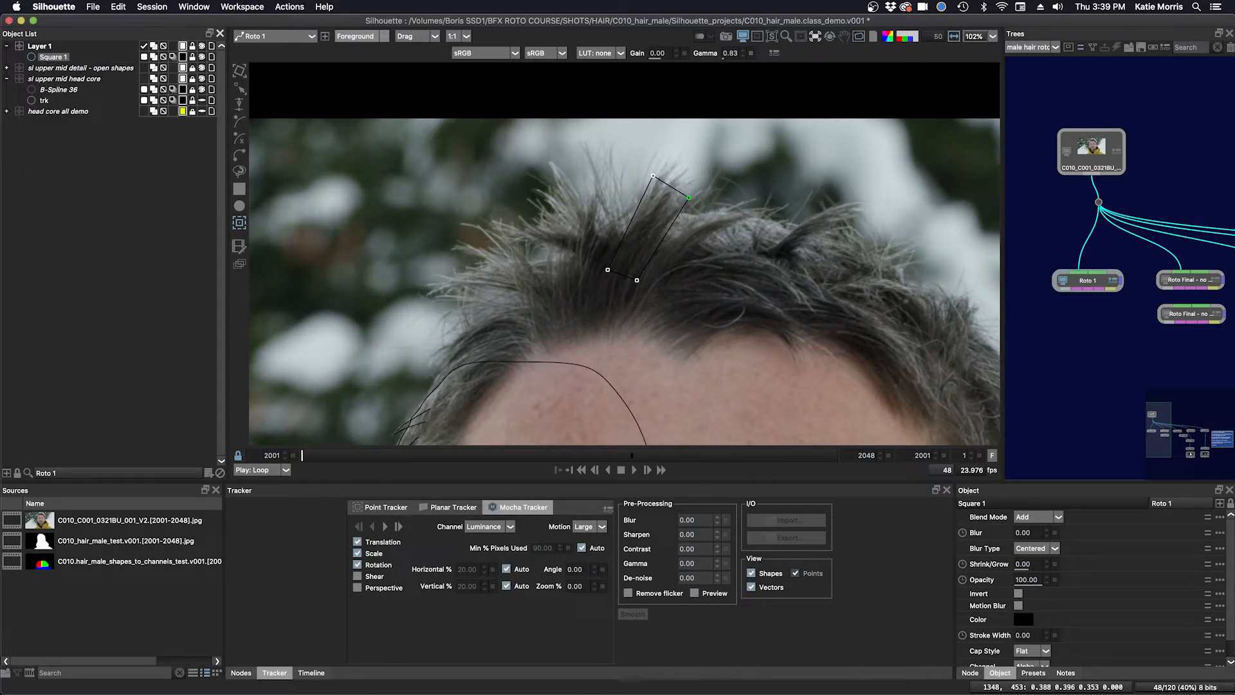
pyautogui.click(52, 56)
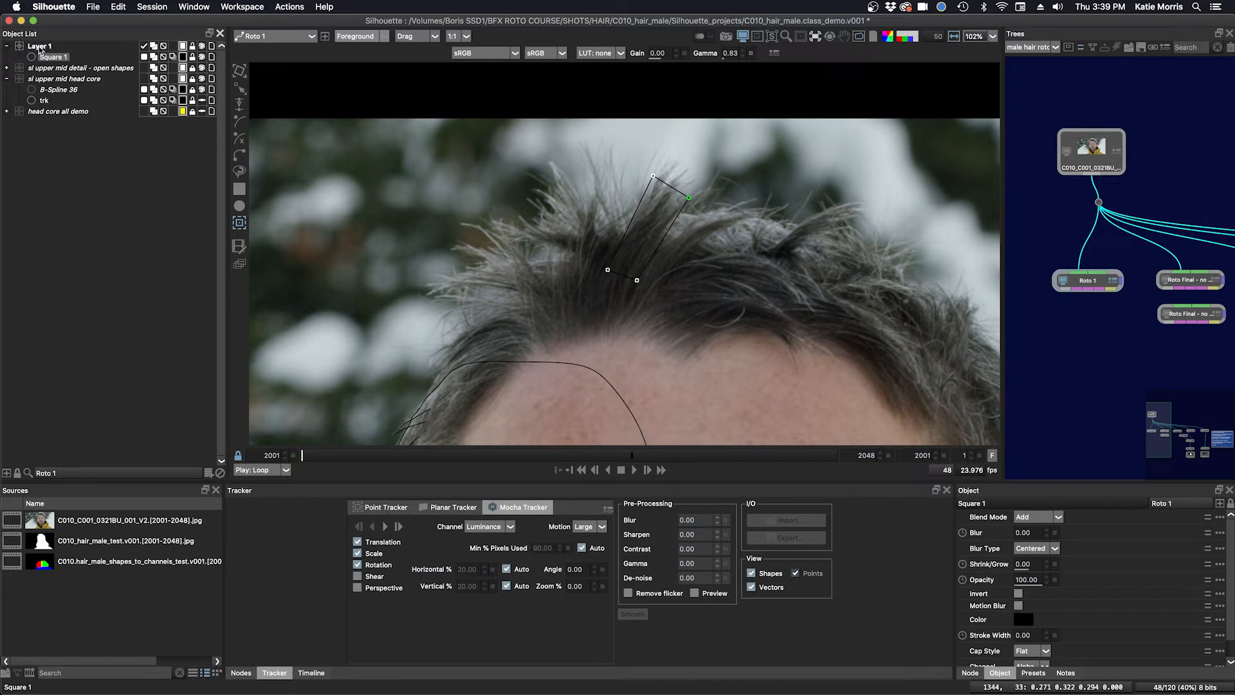
# Rename Layer 1 to 'top middle tuft core' and zoom in to check the track
pyautogui.click(39, 46)
pyautogui.write('top middle tuft core')
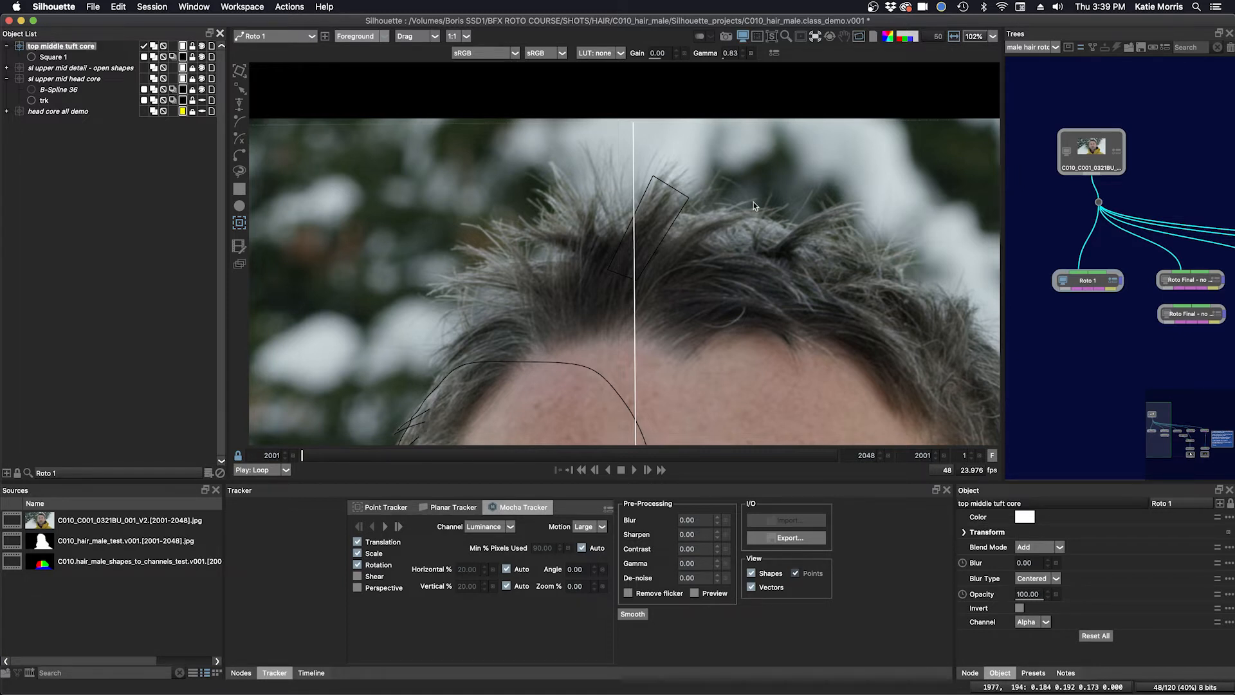
pyautogui.click(817, 36)
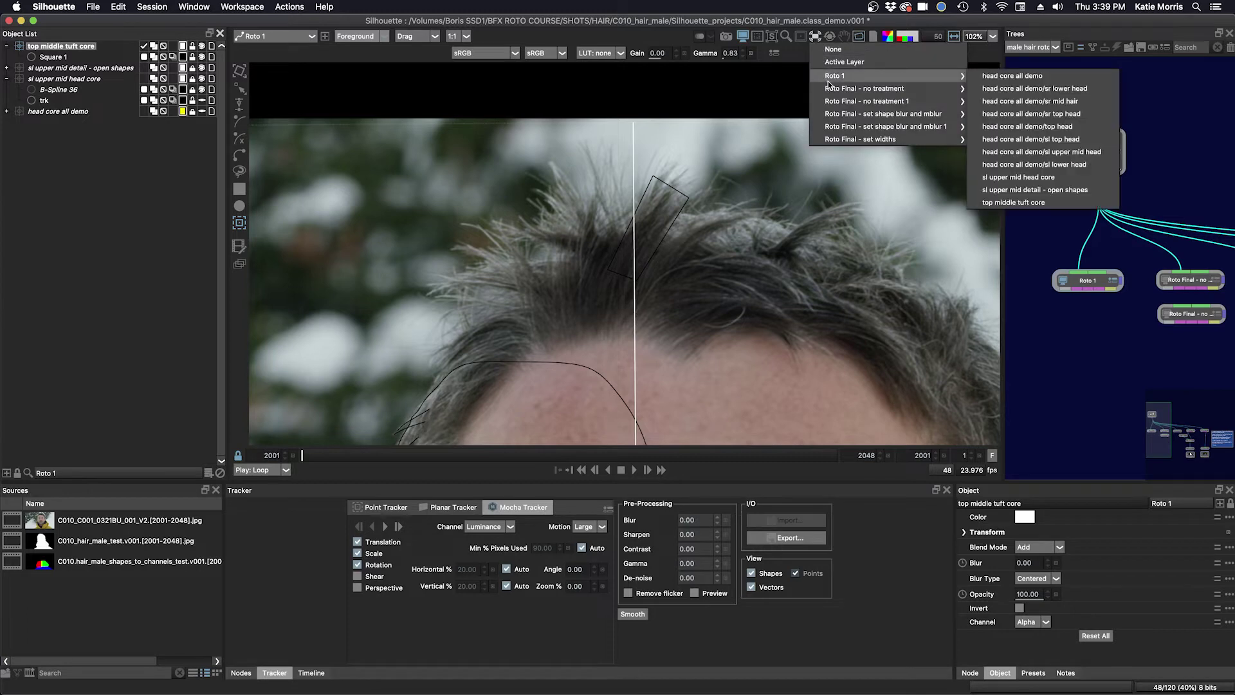
pyautogui.moveTo(1010, 213)
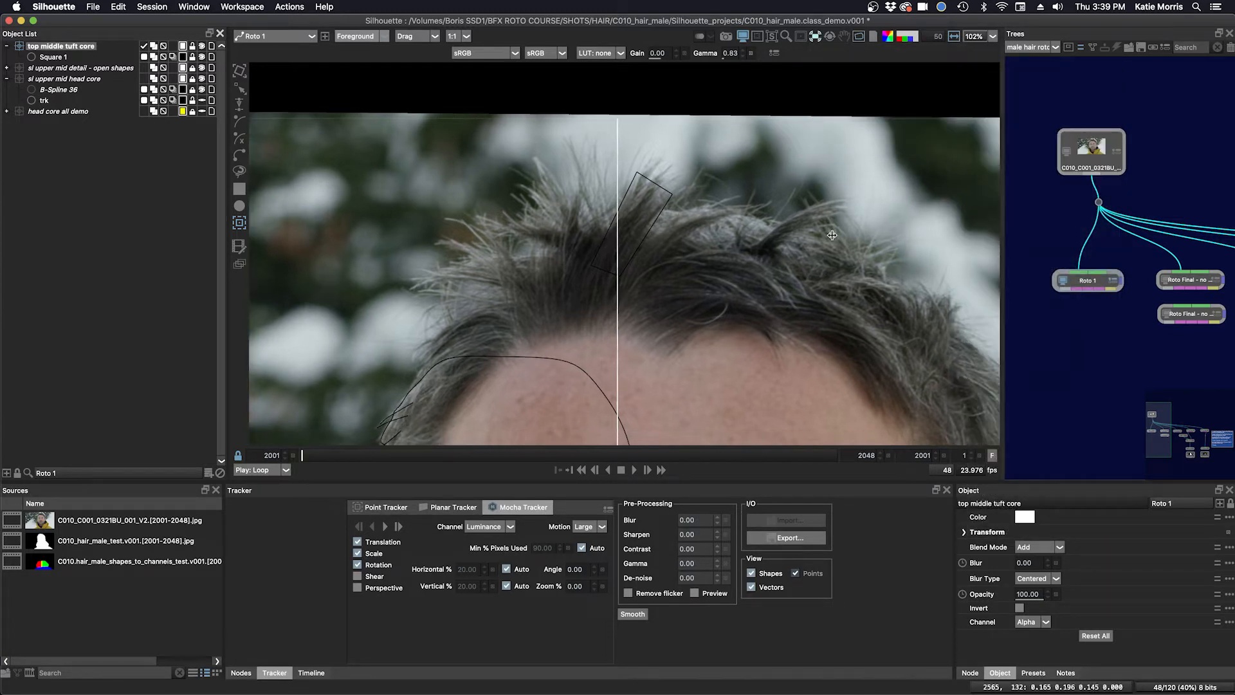
pyautogui.click(519, 455)
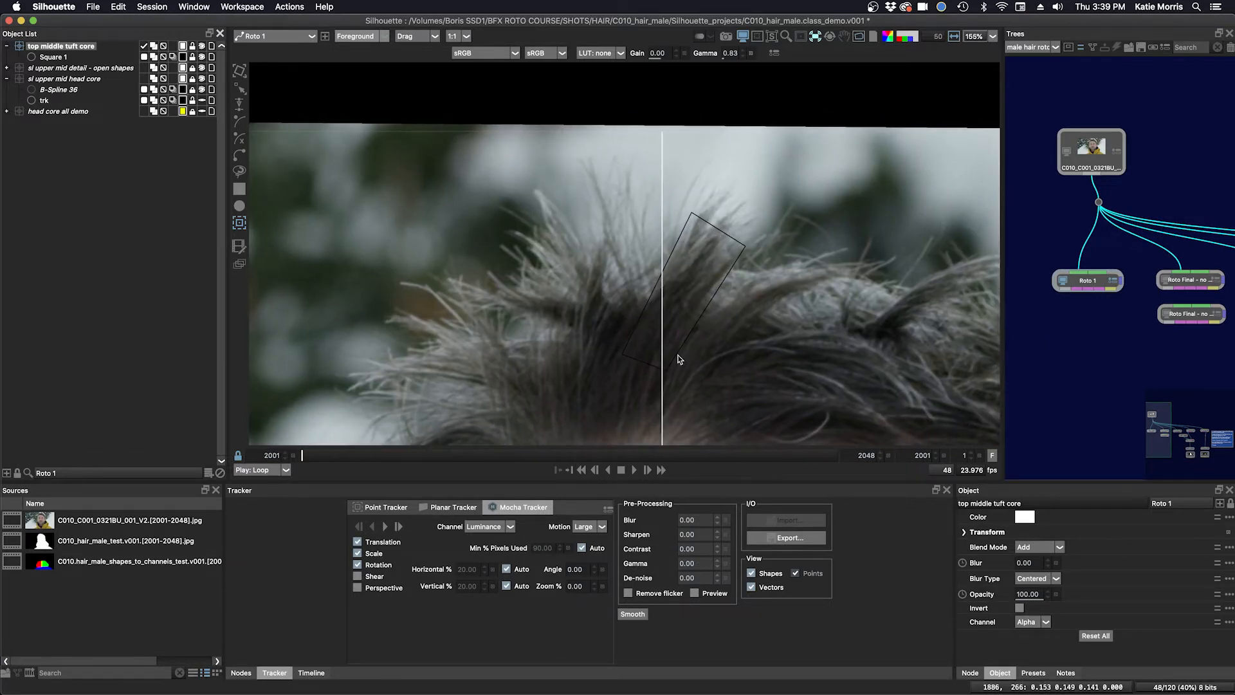
pyautogui.moveTo(806, 275)
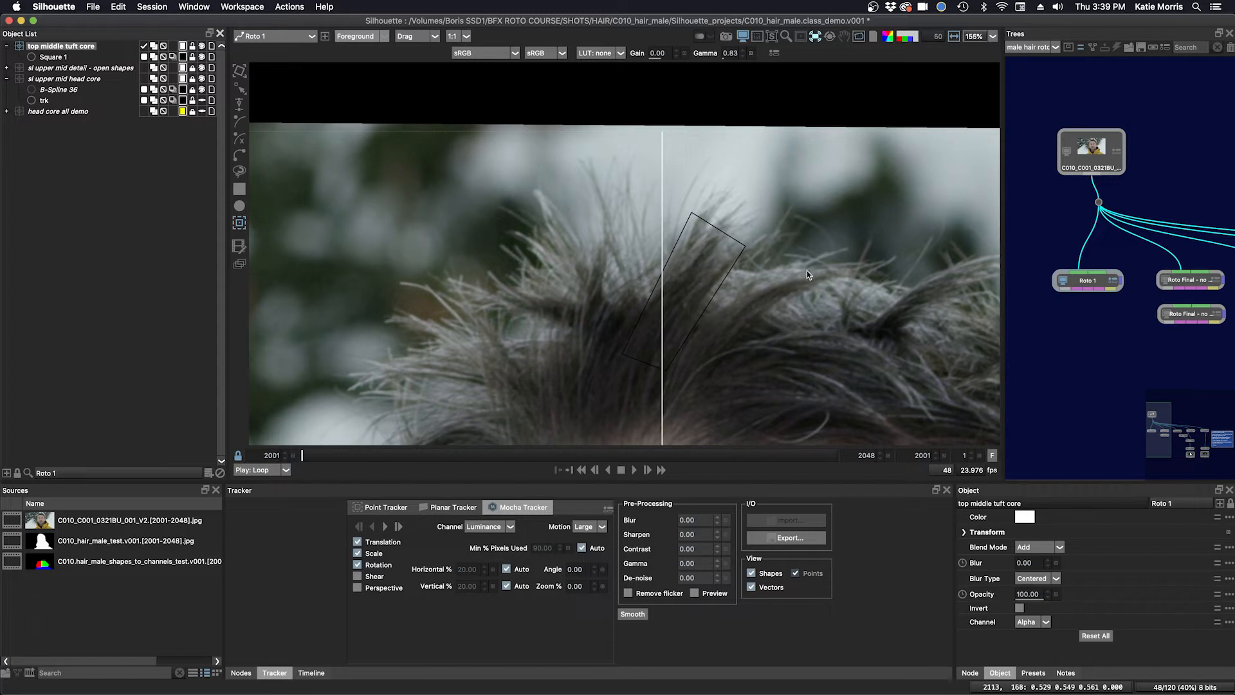
pyautogui.moveTo(92, 69)
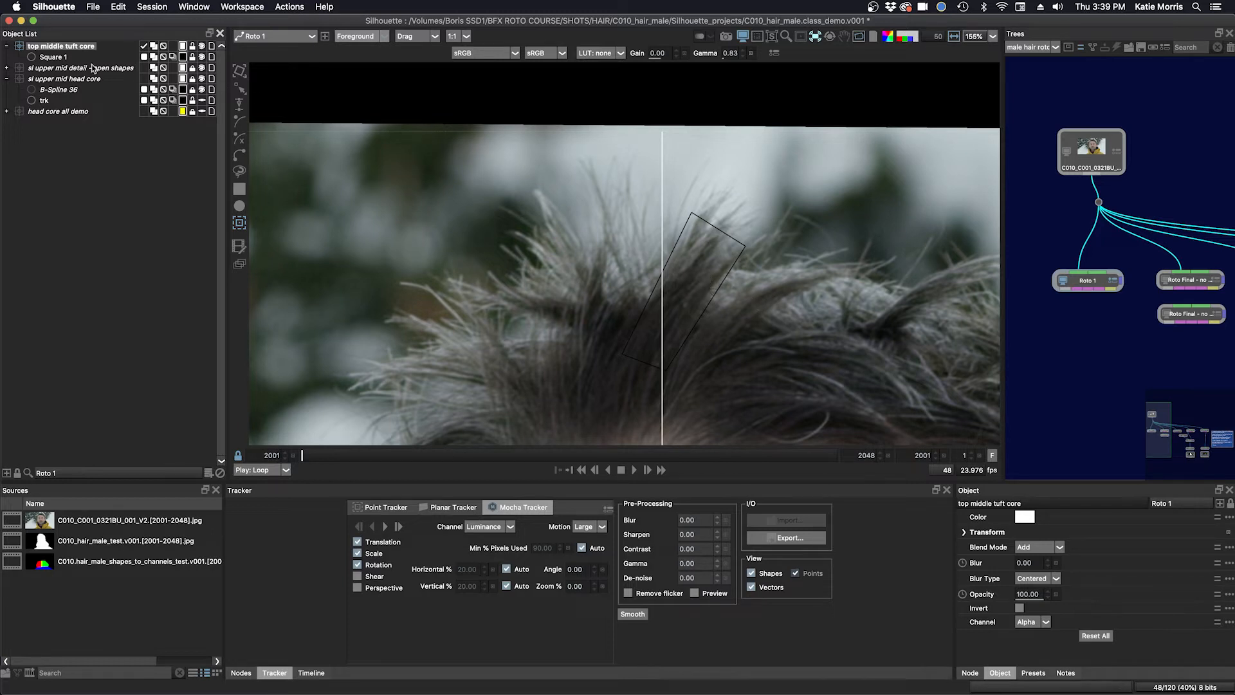
# Rename Square 1 to 'trk', colour its outline green, and hide it
pyautogui.click(43, 57)
pyautogui.write('trk')
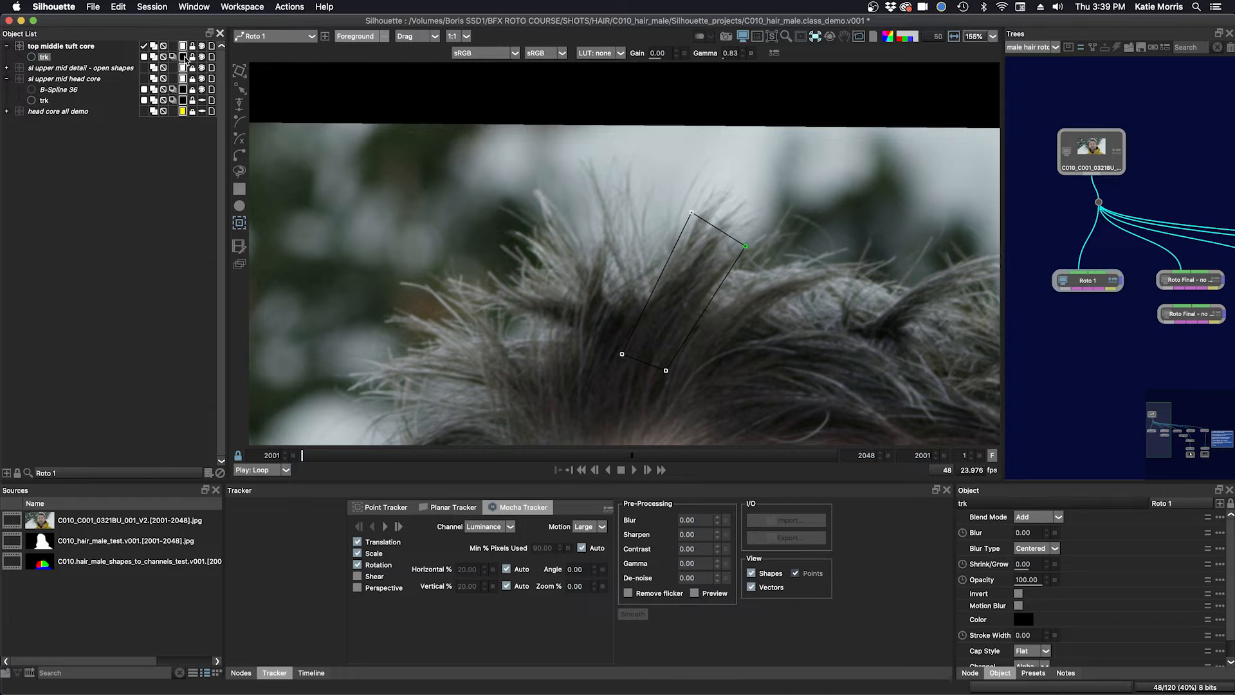
pyautogui.click(1023, 619)
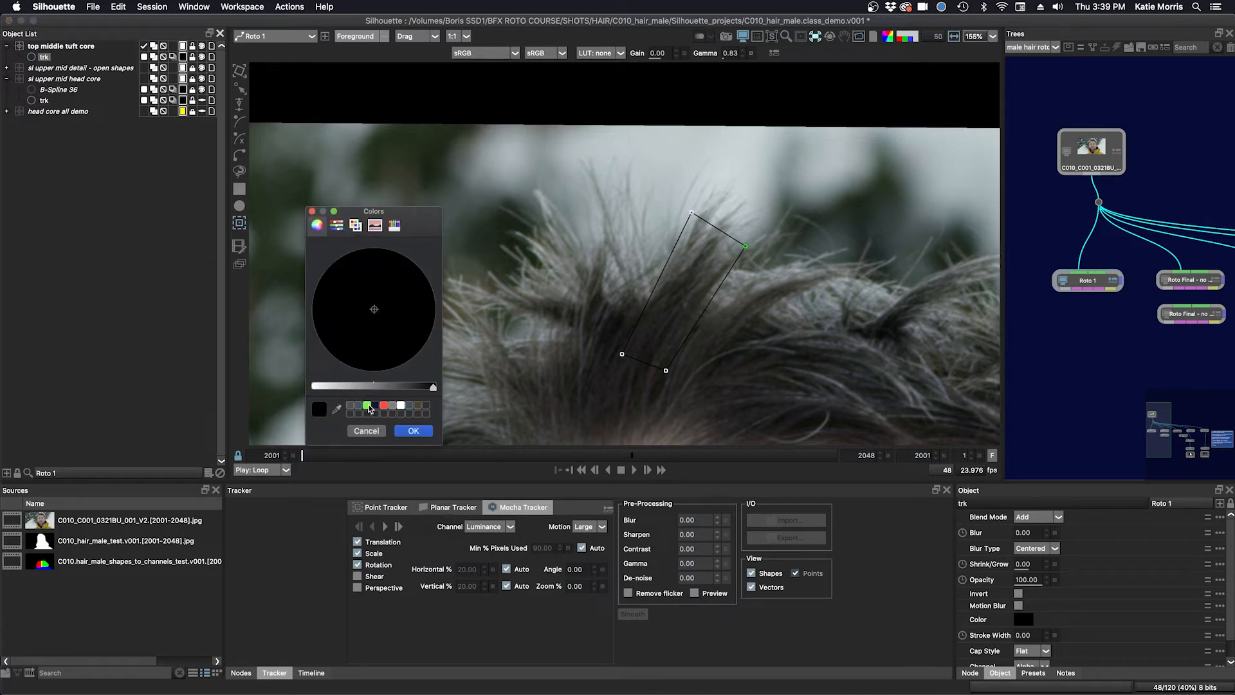
pyautogui.click(414, 430)
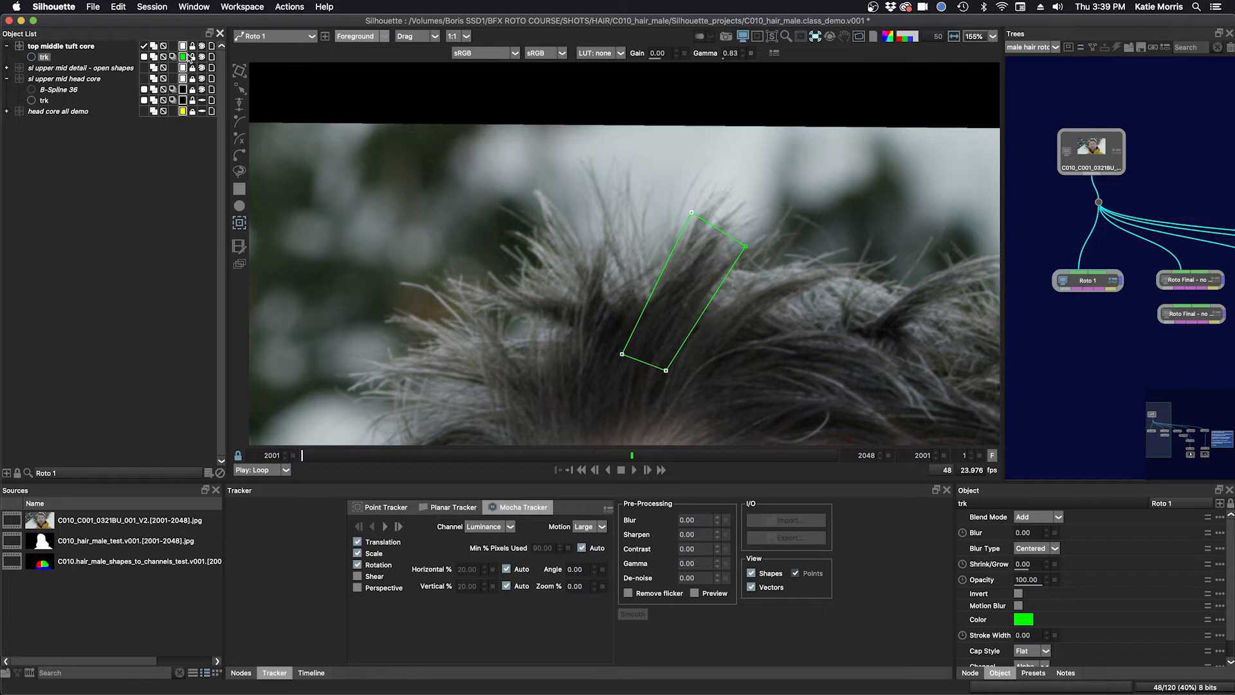
pyautogui.click(60, 46)
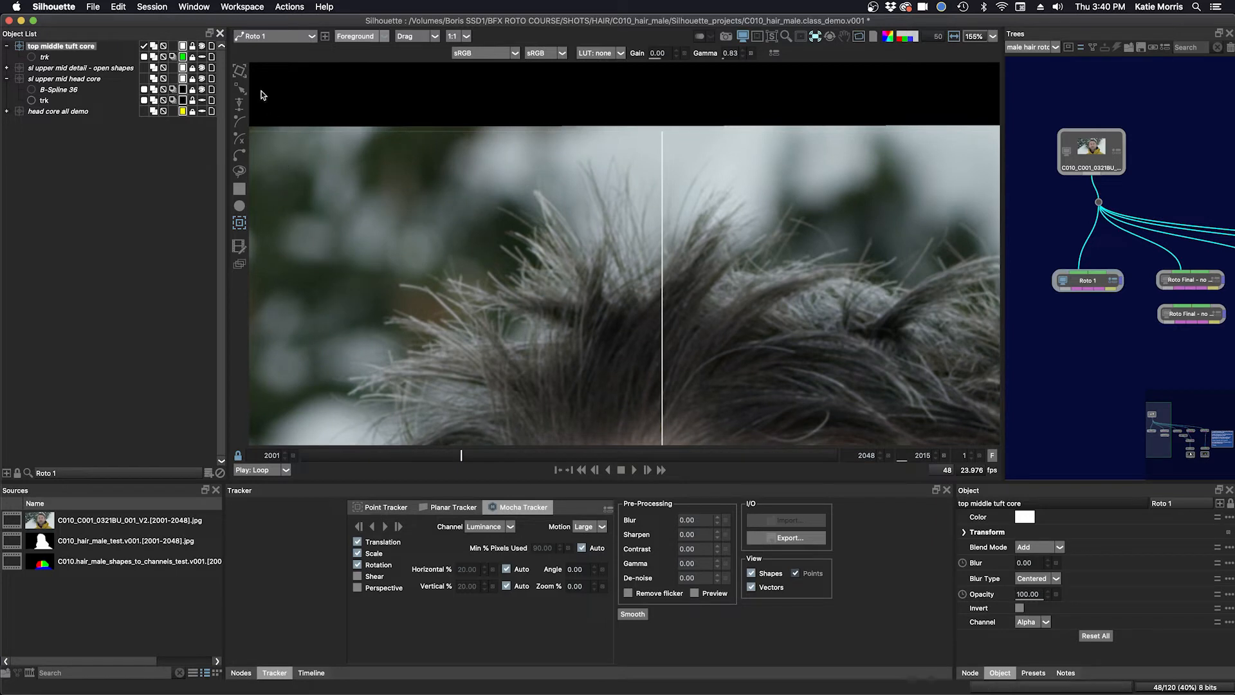
# Draw and refine a spiky closed B-spline around the central tuft core
pyautogui.click(310, 672)
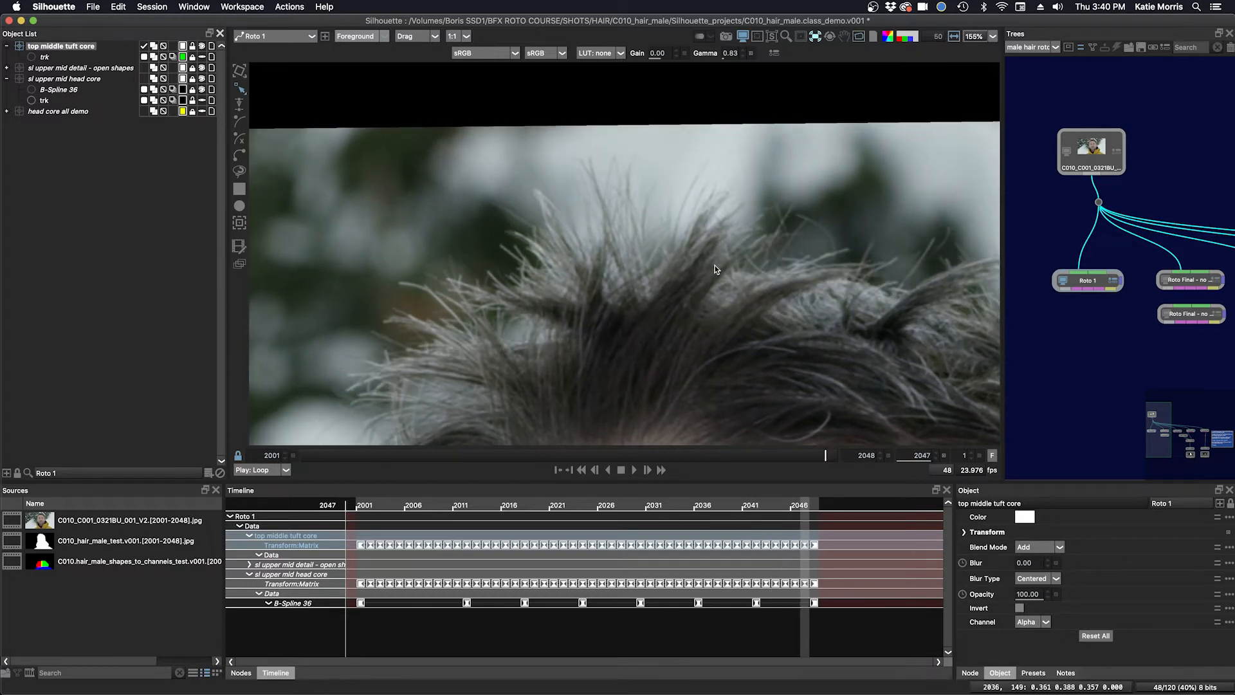
pyautogui.moveTo(646, 301)
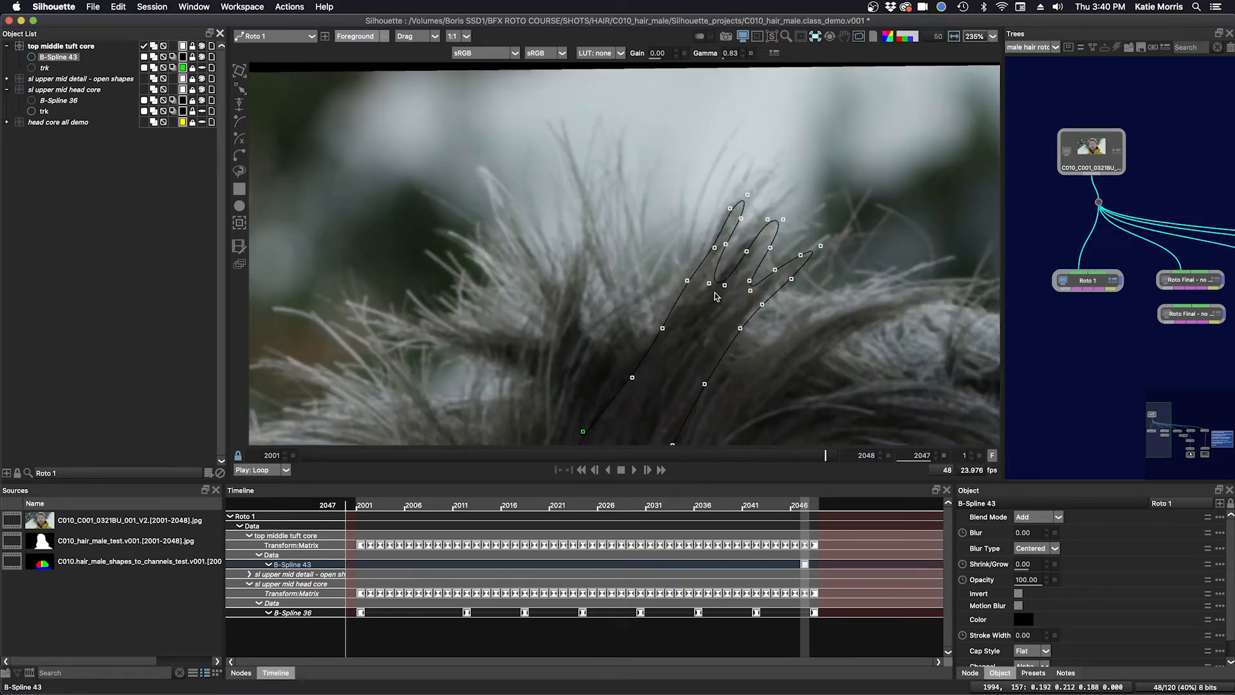
pyautogui.click(739, 246)
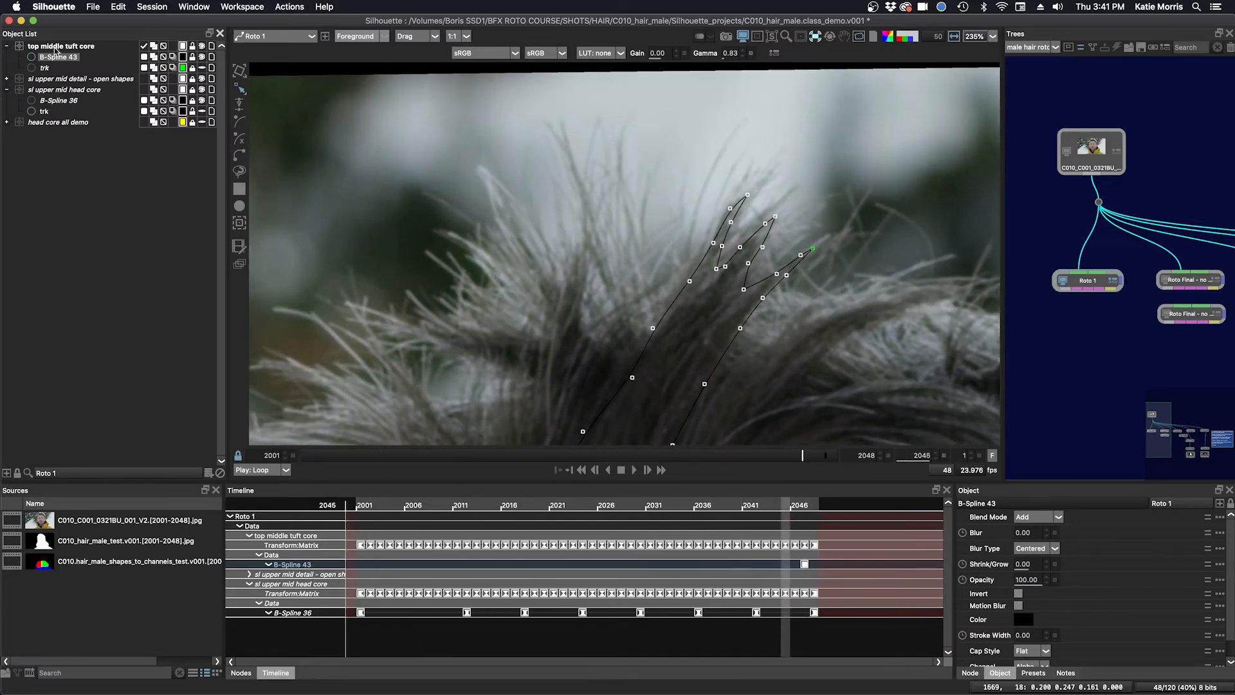
# Duplicate the core layer as 'top middle tuft detail - open shapes' and delete its B-Spline 43
pyautogui.click(60, 45)
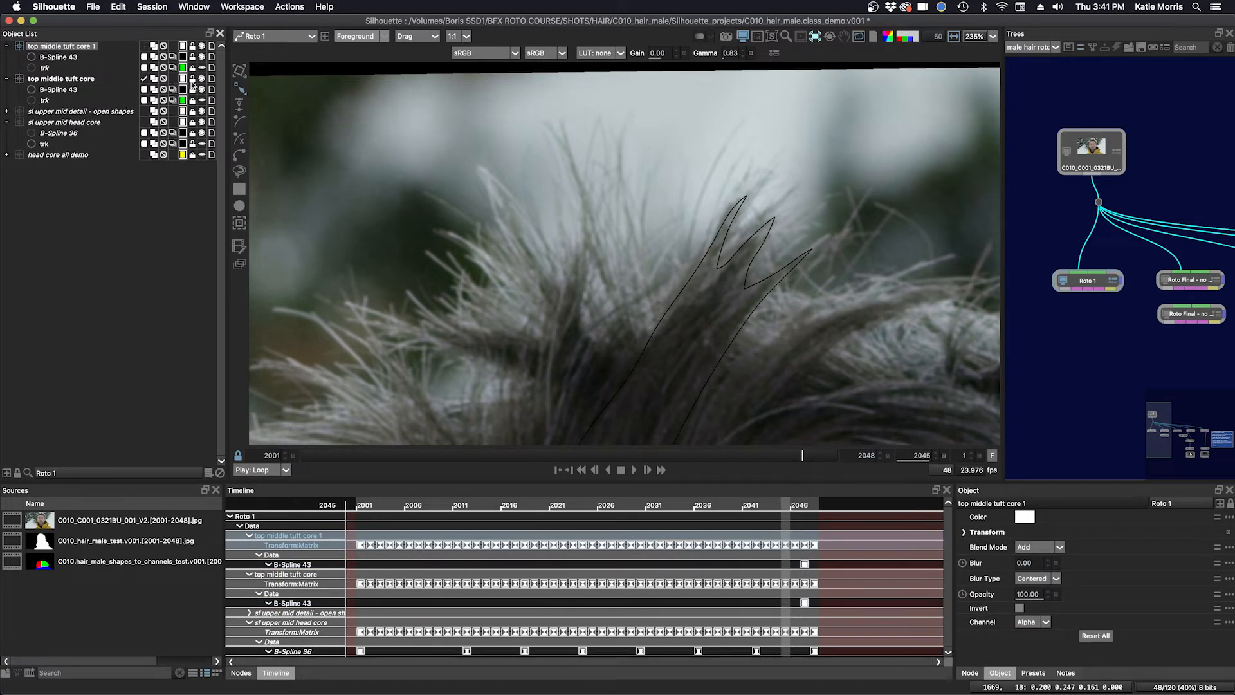
pyautogui.click(144, 46)
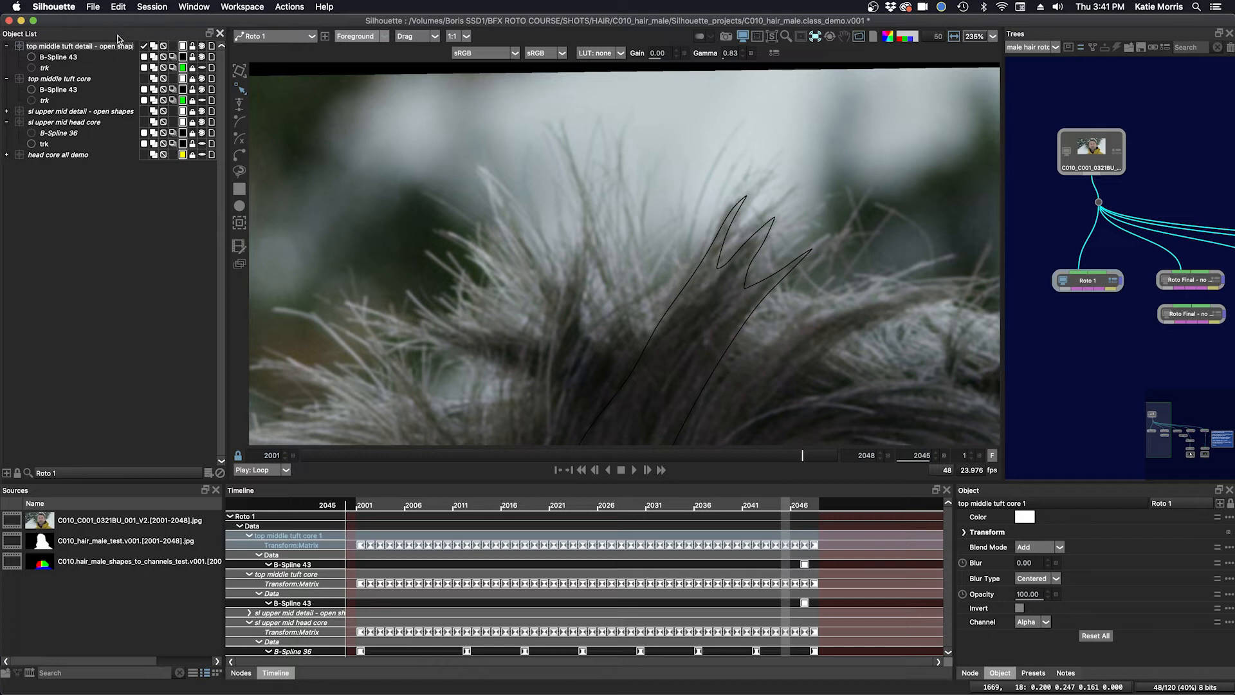
pyautogui.click(78, 45)
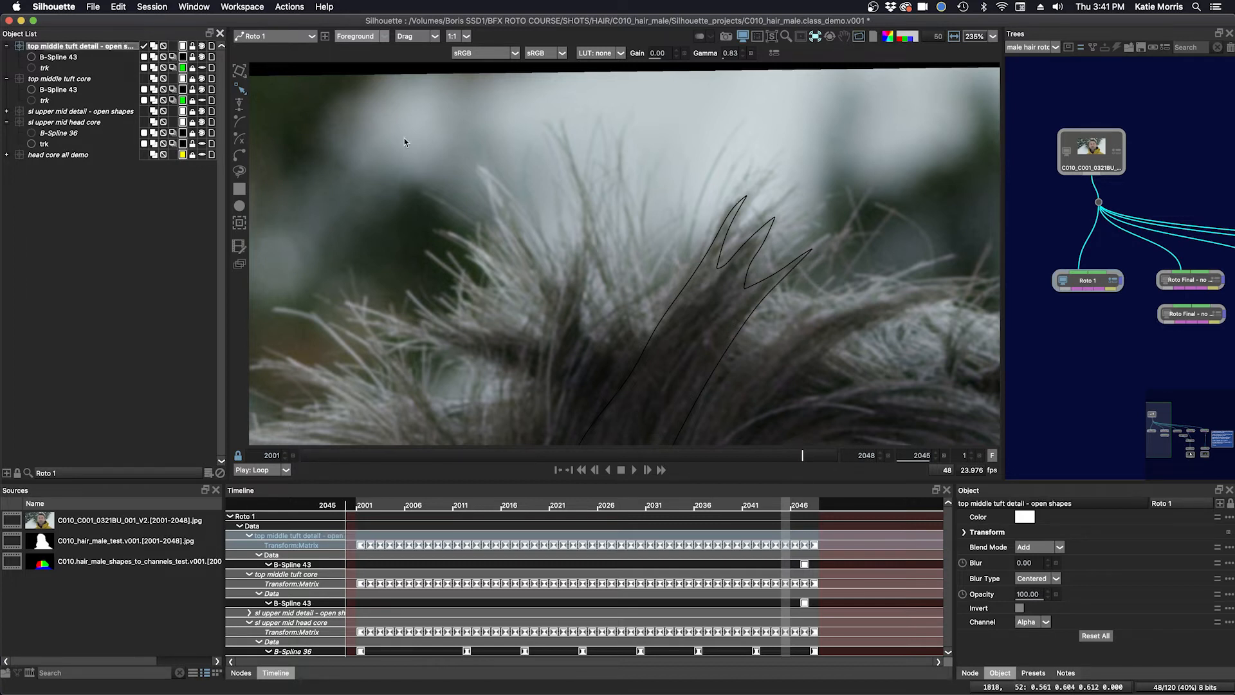
pyautogui.click(59, 56)
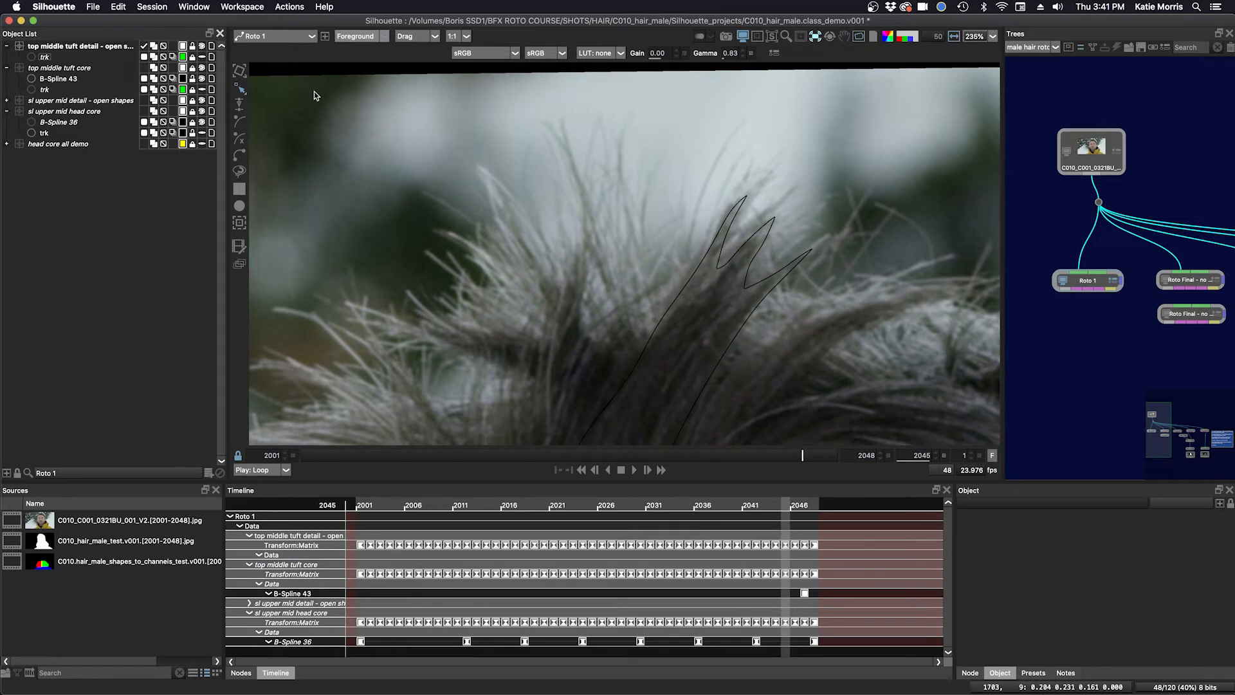
pyautogui.moveTo(676, 409)
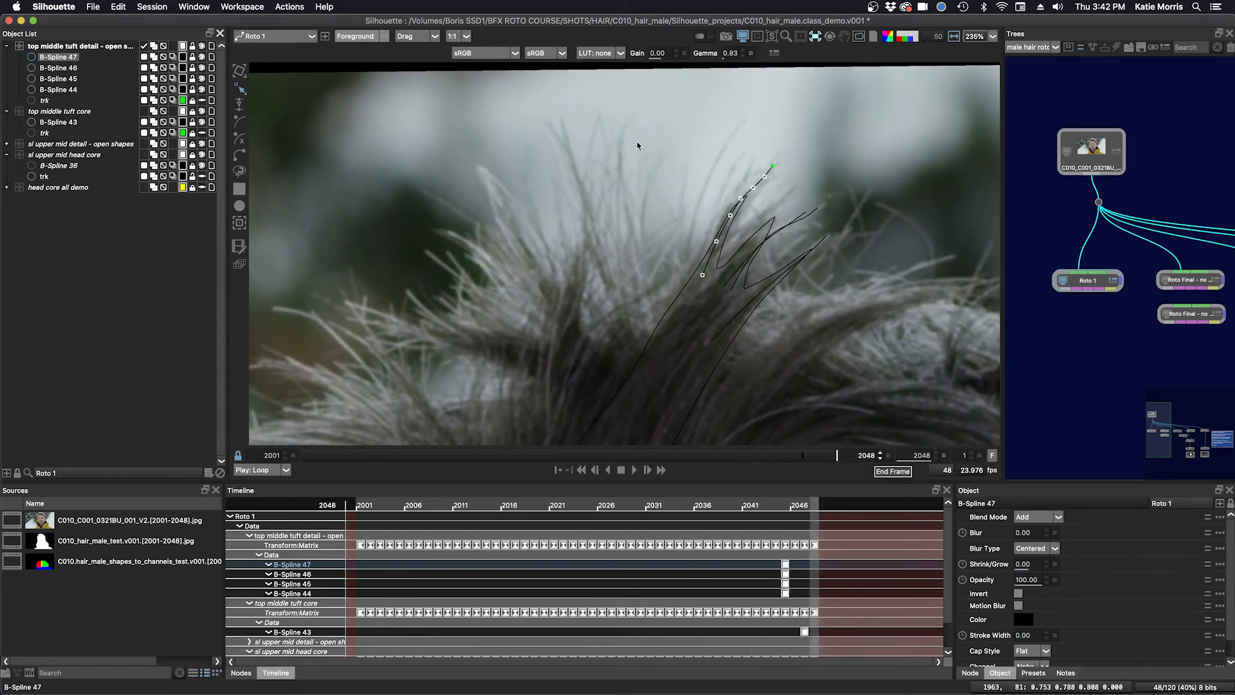
pyautogui.moveTo(910, 187)
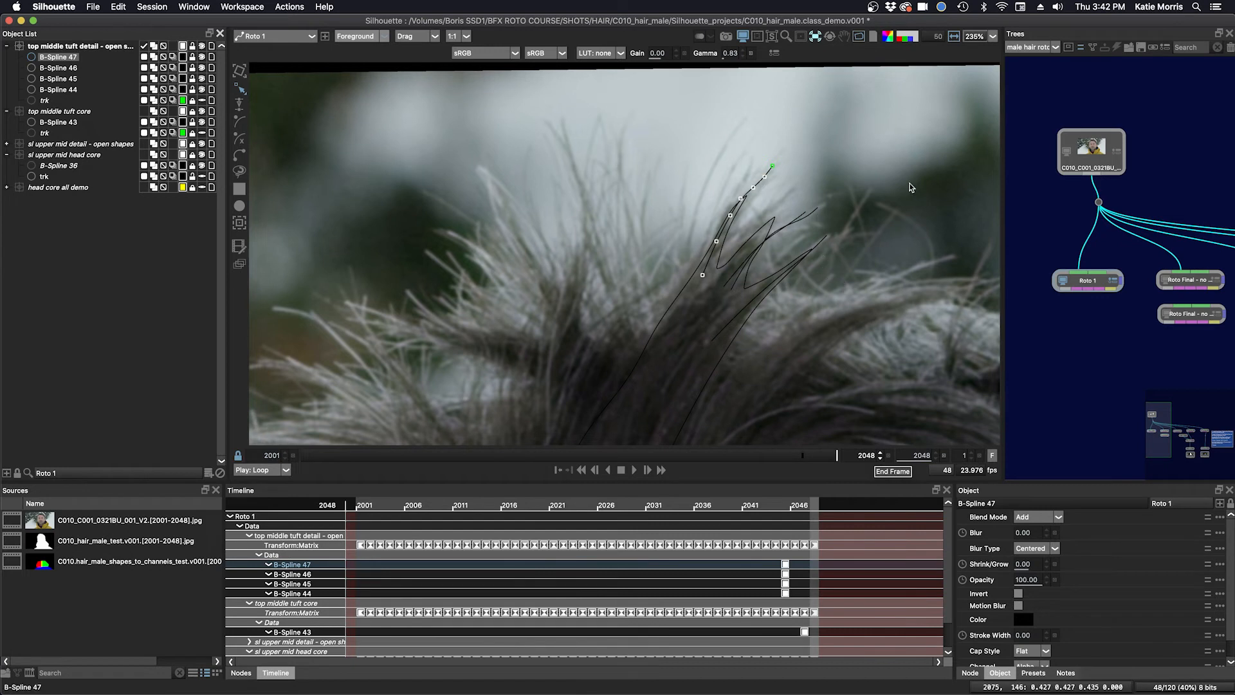
pyautogui.moveTo(825, 206)
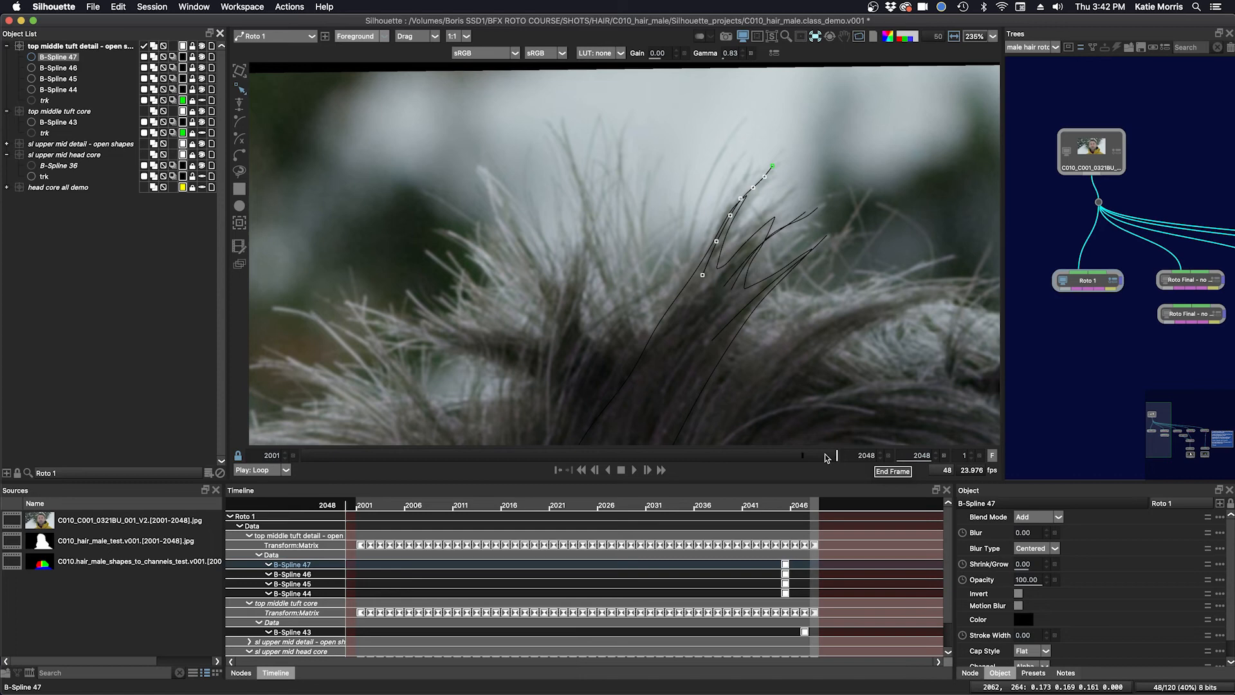
pyautogui.moveTo(815, 187)
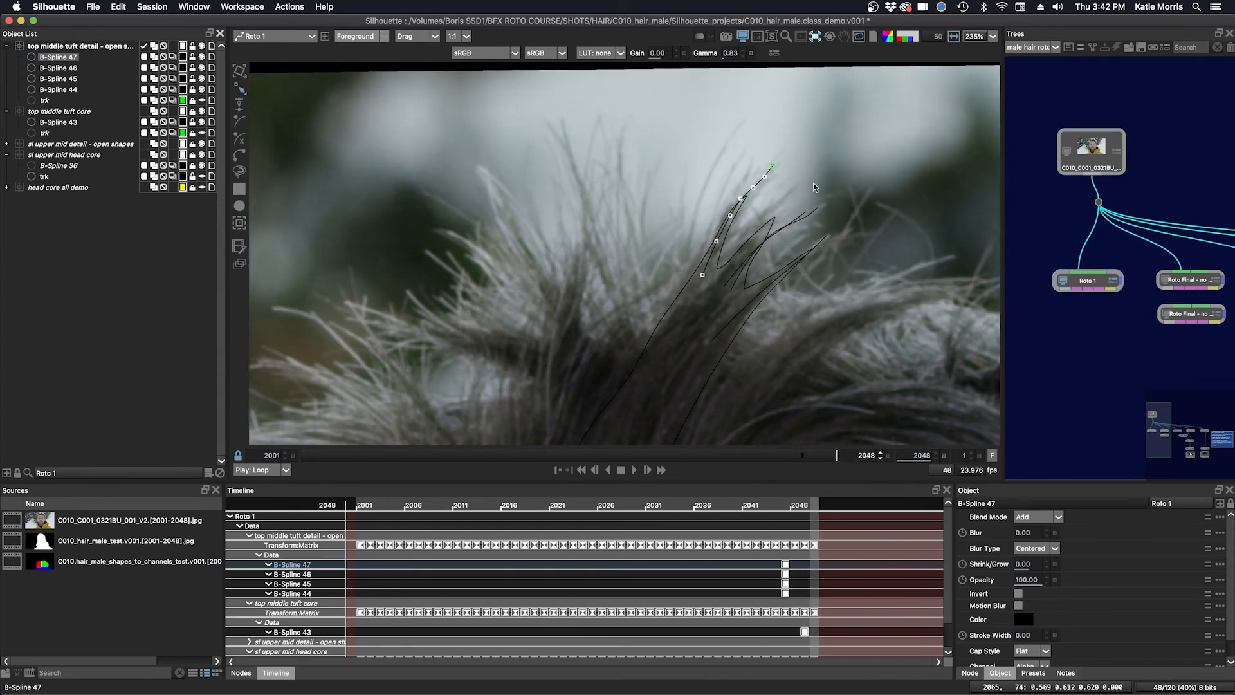
pyautogui.moveTo(784, 182)
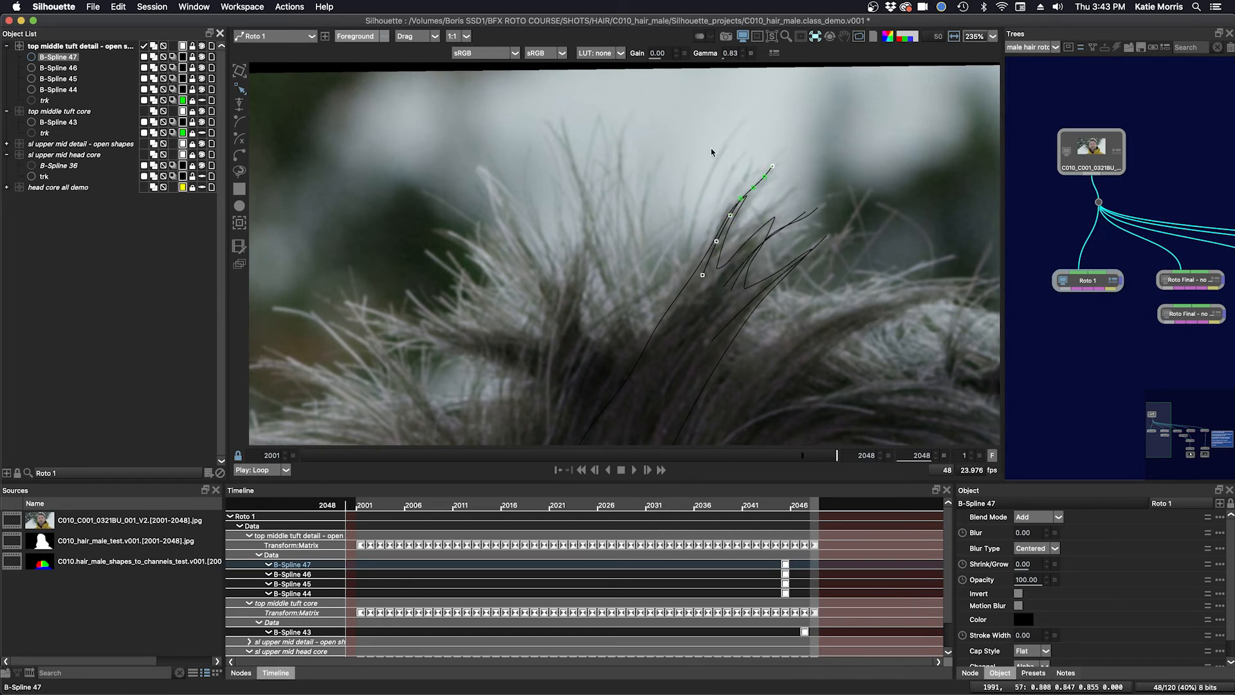
# Select all four open hair strands and adjust their tip points with Shift+F
pyautogui.click(59, 88)
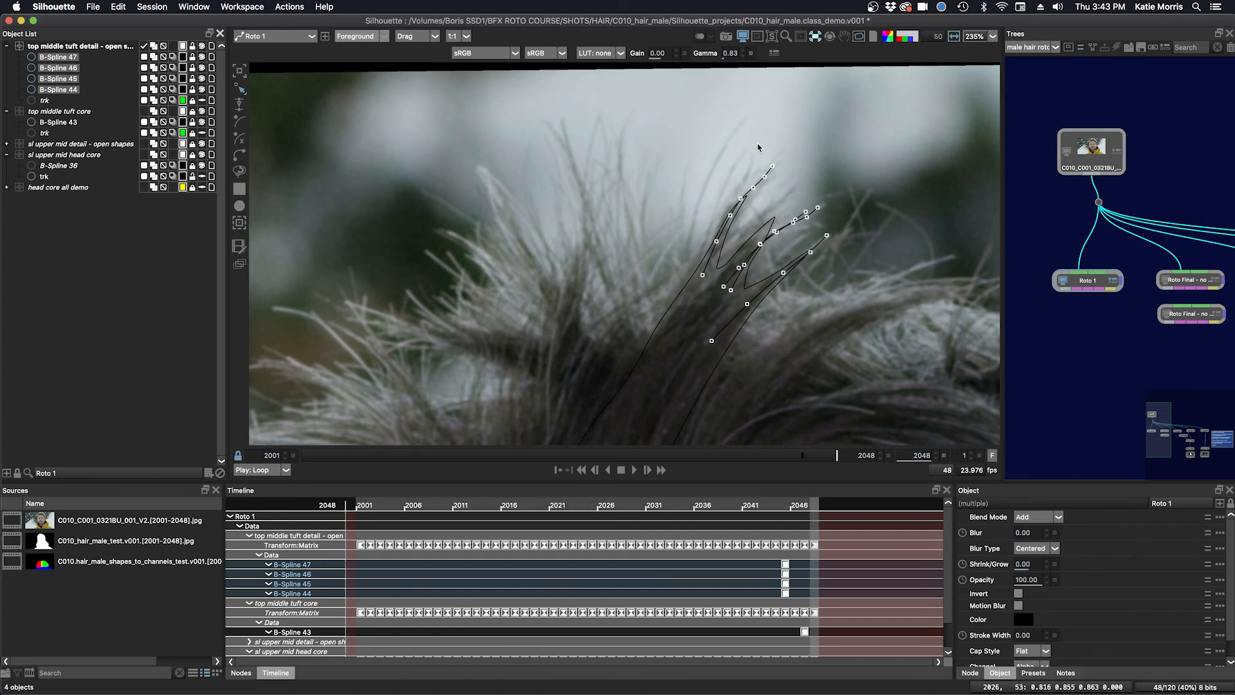
pyautogui.moveTo(761, 147)
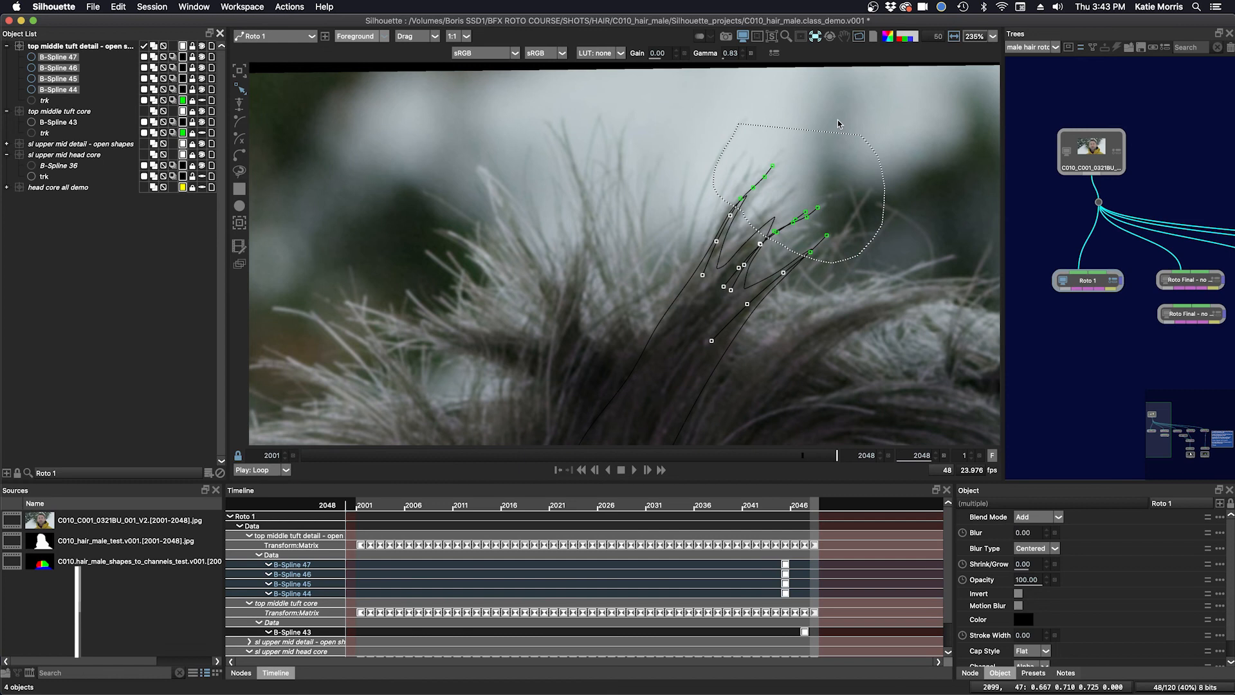
pyautogui.press('shift+f')
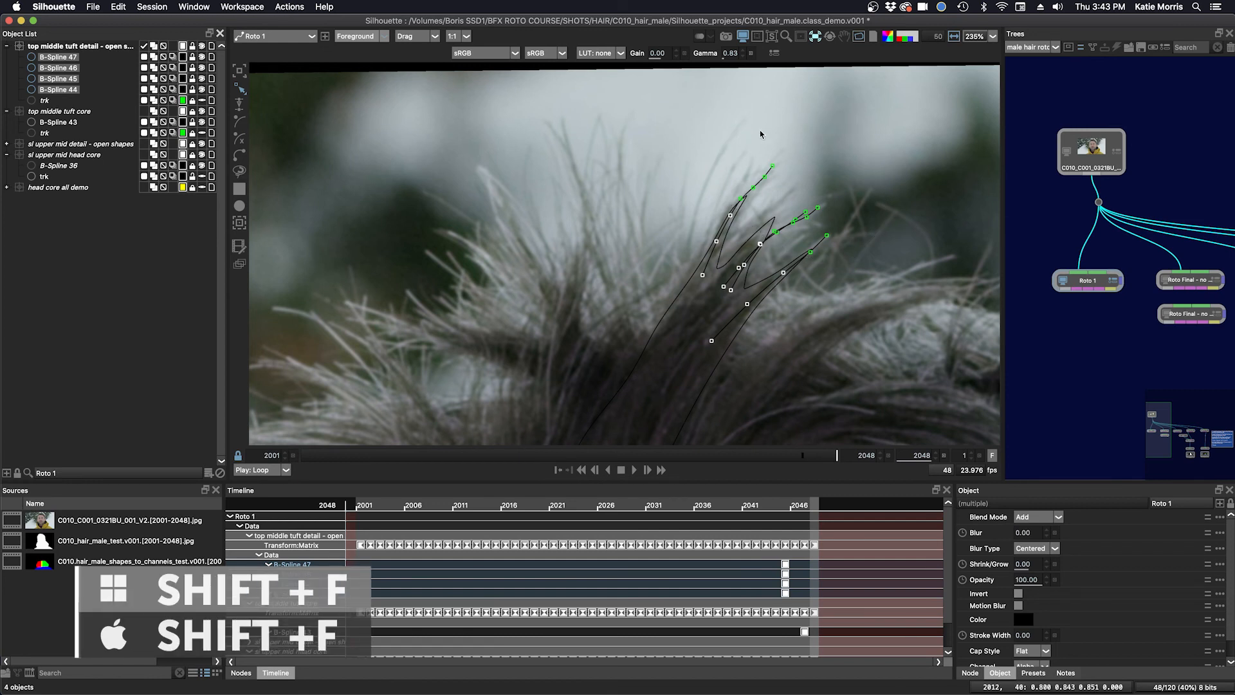